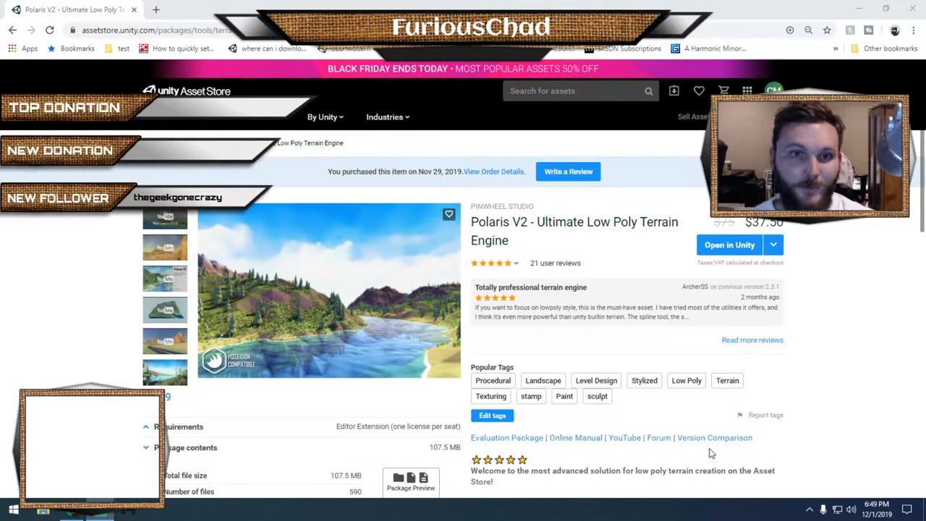
pyautogui.moveTo(521, 236)
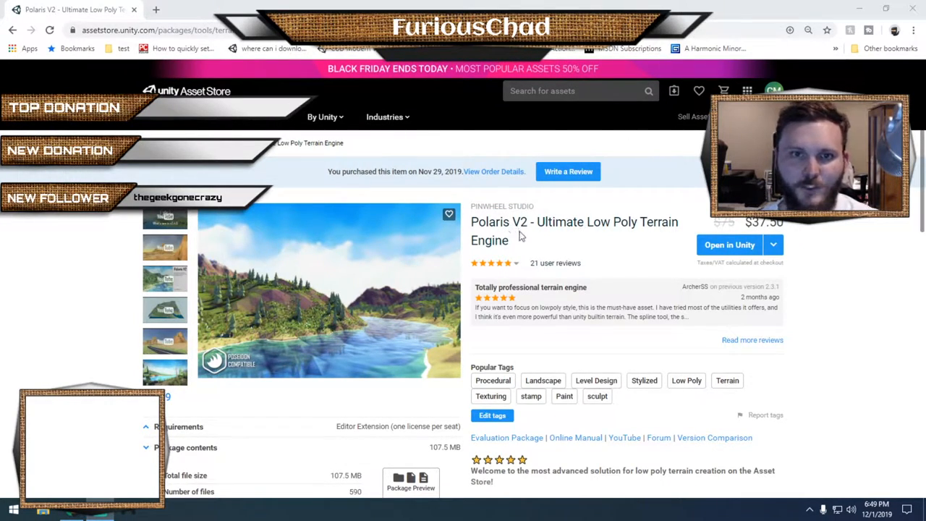
pyautogui.moveTo(691, 241)
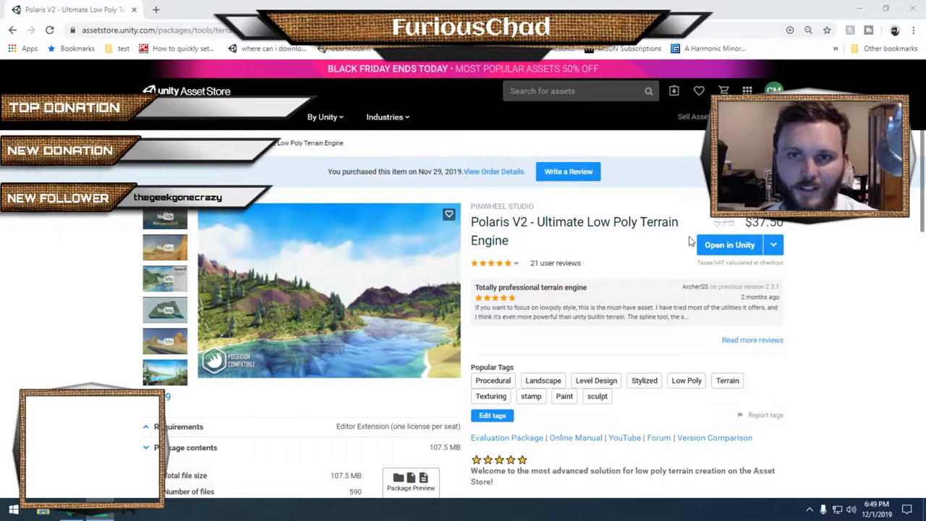
# Scroll the purchased Polaris V2 store page down to its reviews and tags
pyautogui.scroll(-3)
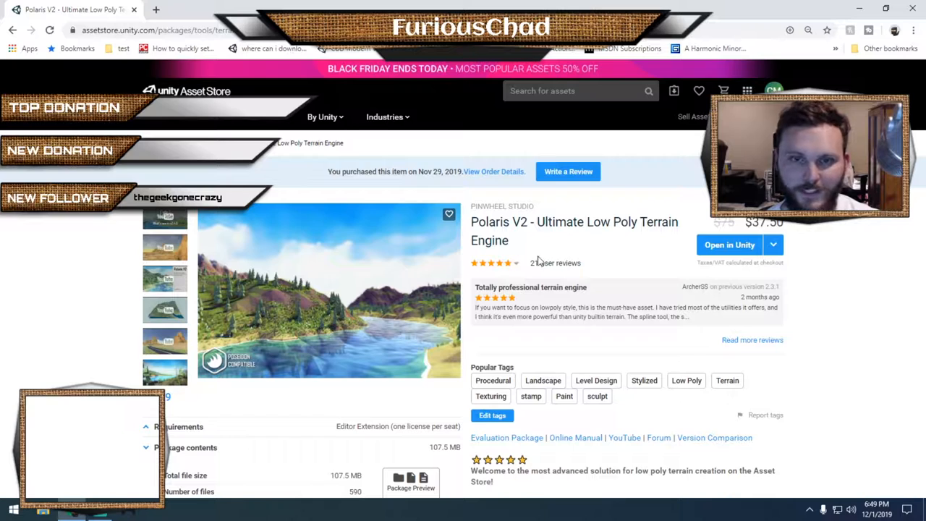
pyautogui.moveTo(595, 316)
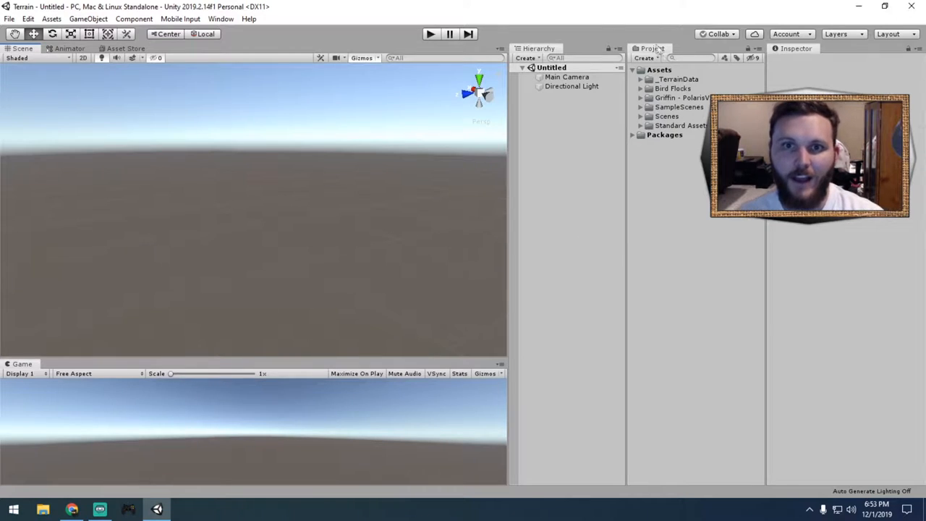
pyautogui.click(641, 79)
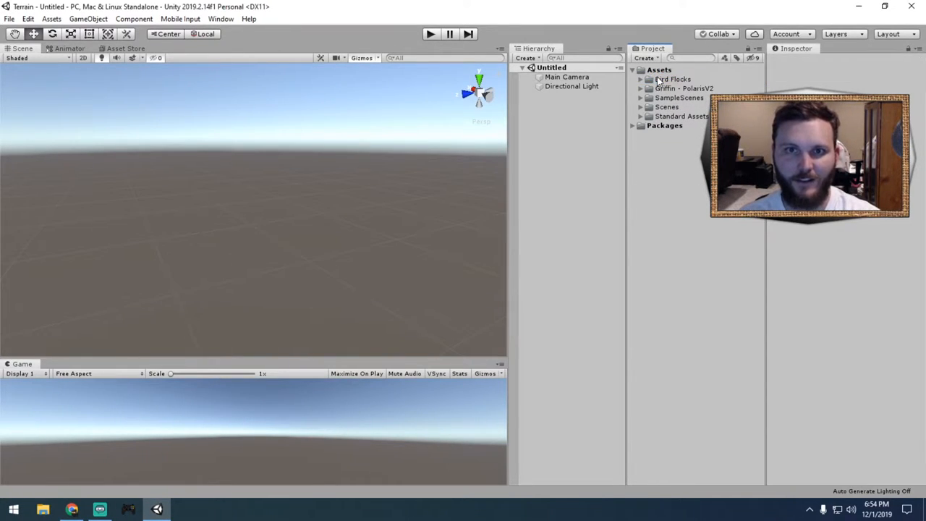
pyautogui.click(672, 79)
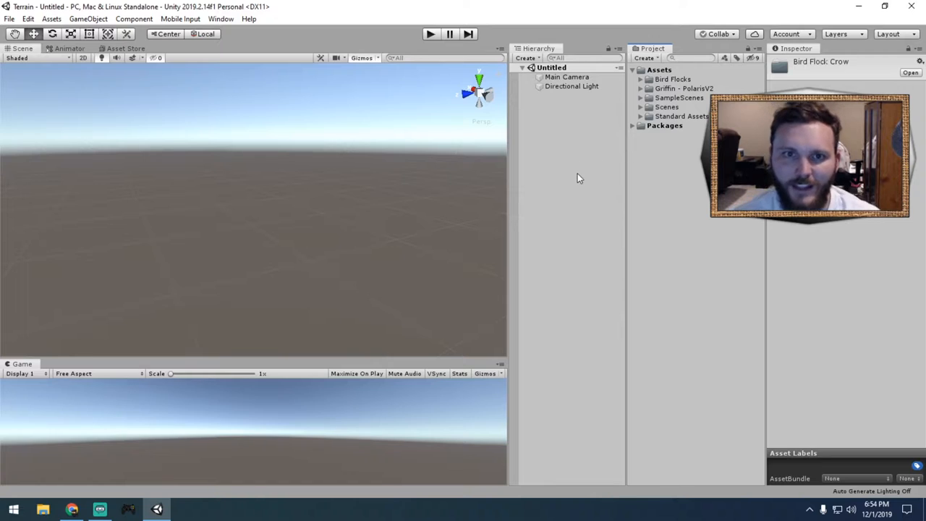
# Create a Griffin Polaris terrain from the Hierarchy with Splat texturing
pyautogui.rightClick(579, 178)
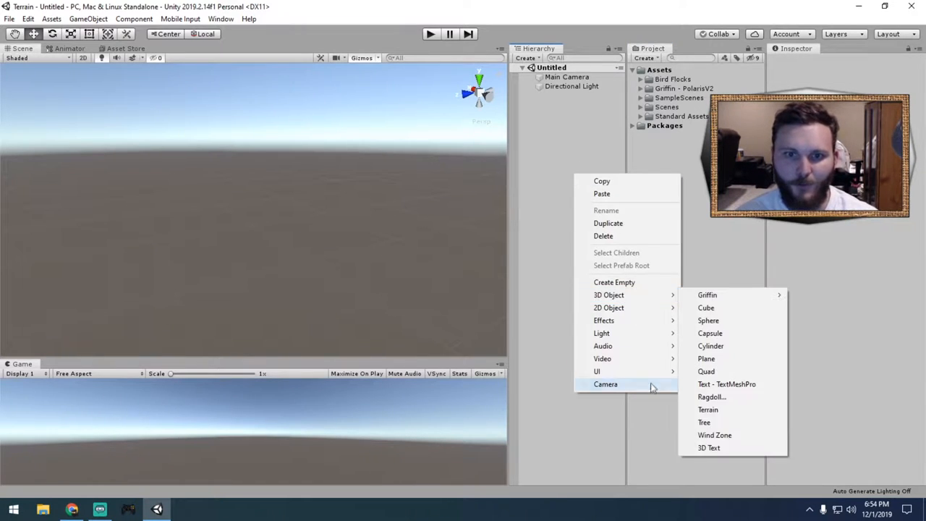
pyautogui.moveTo(622, 294)
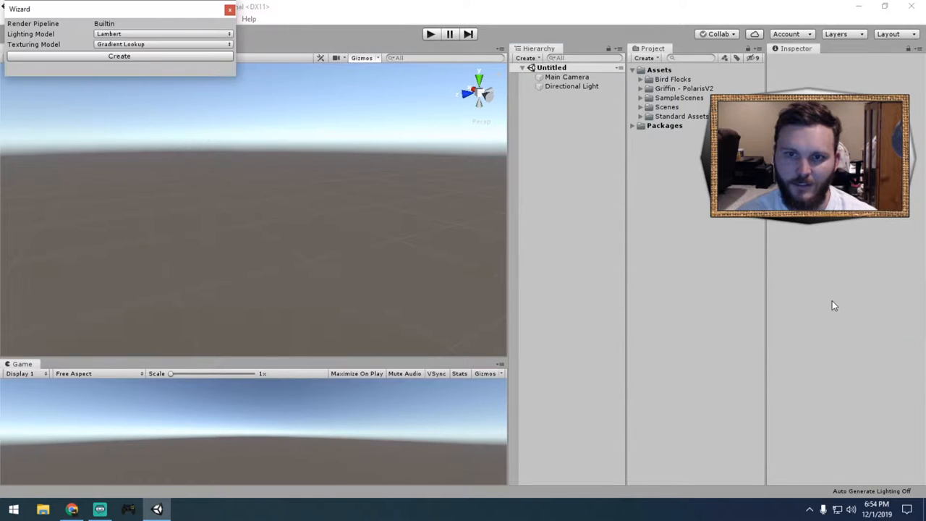
pyautogui.click(163, 44)
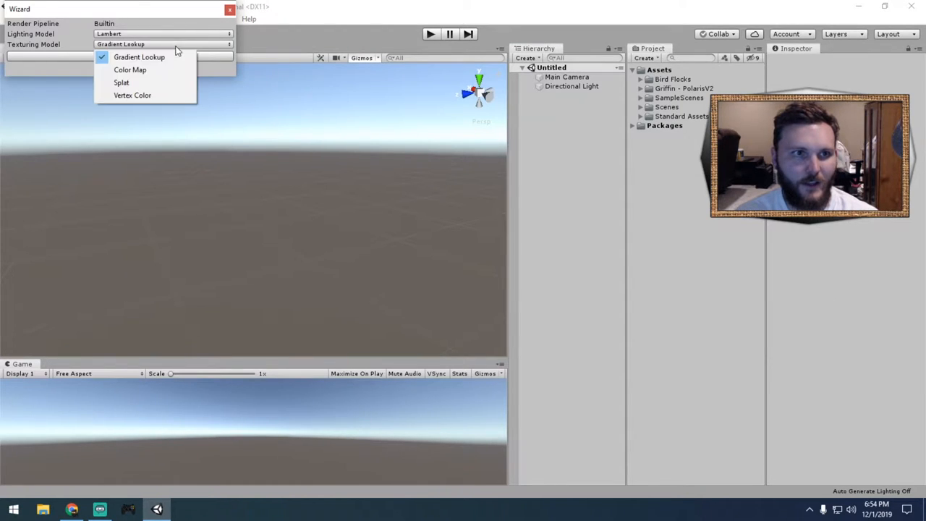
pyautogui.click(122, 82)
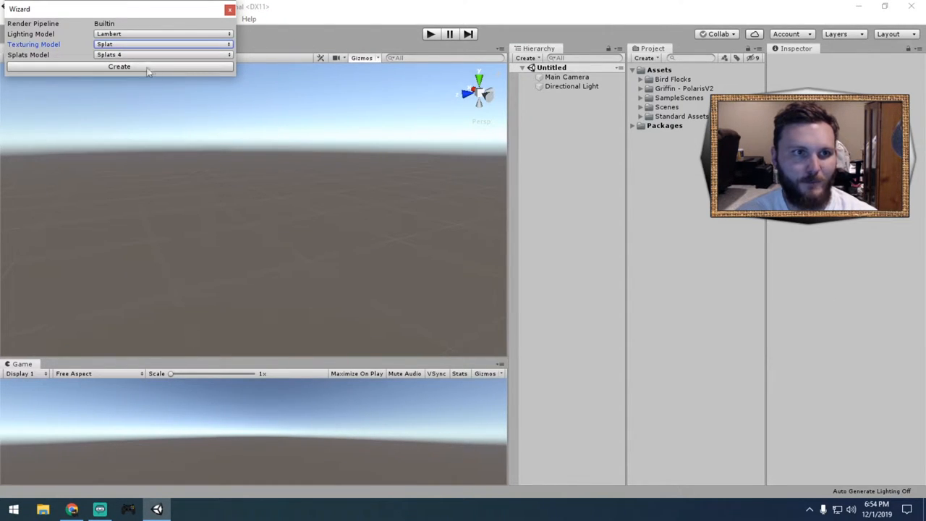
pyautogui.click(119, 66)
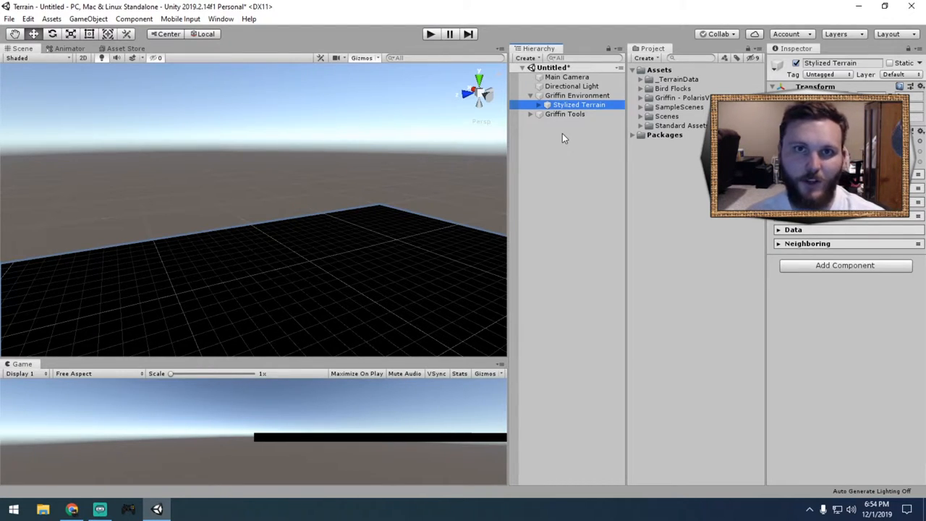
pyautogui.moveTo(349, 206)
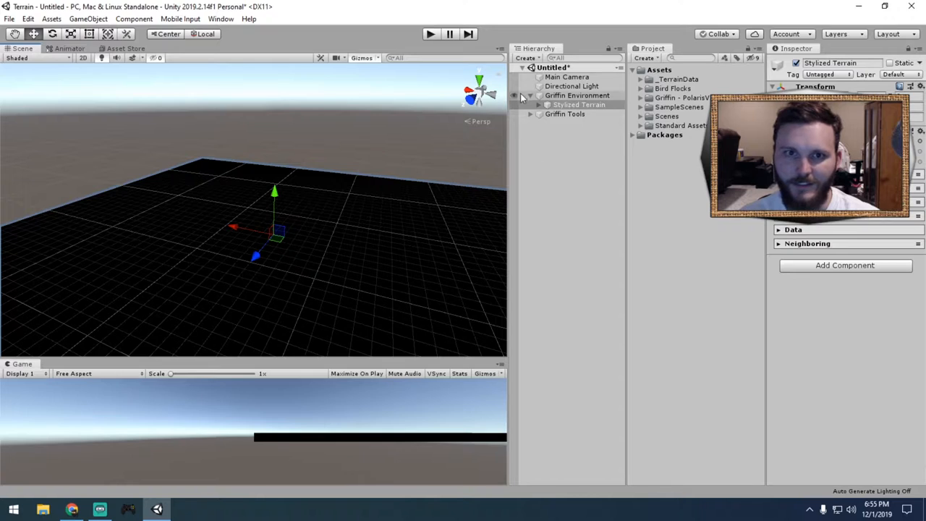
# Expand Griffin Tools and select the Geometry & Texture Painter
pyautogui.click(576, 122)
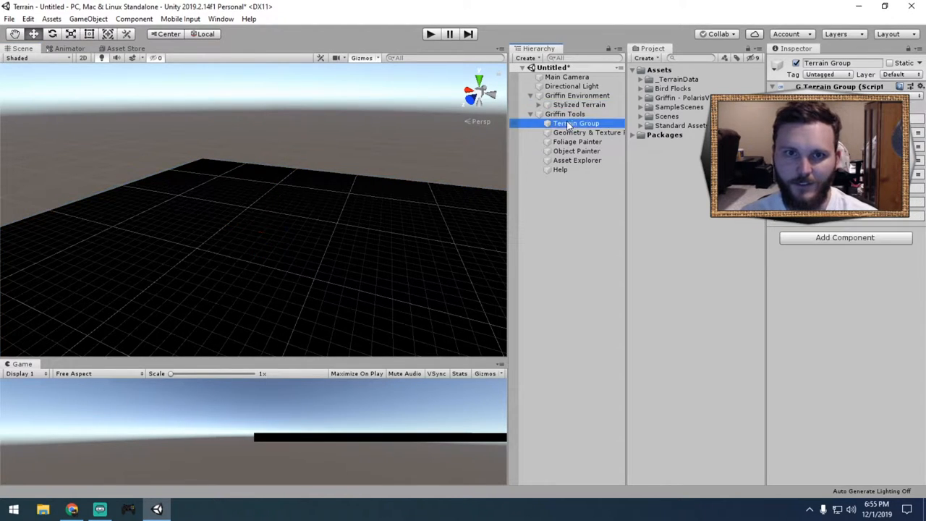
pyautogui.click(587, 133)
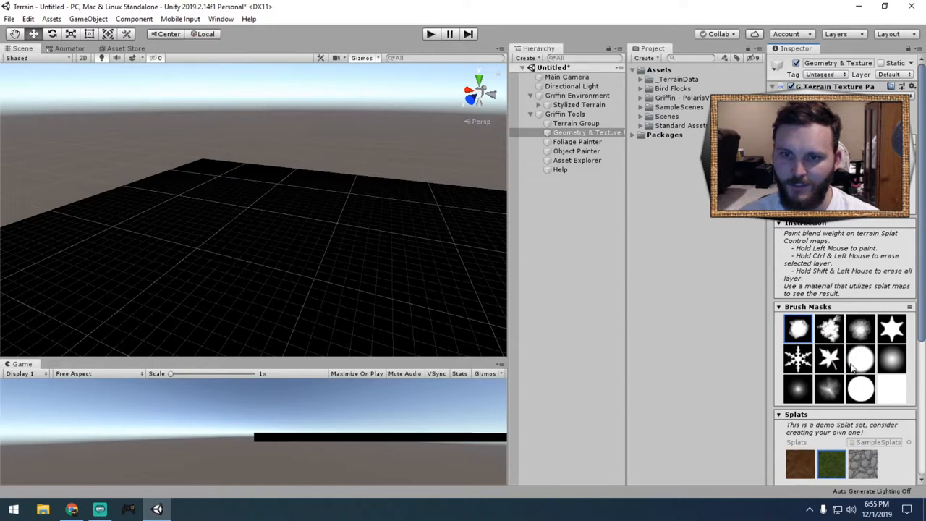
# Paint the grass splat across the terrain, setting the brush radius to 10
pyautogui.scroll(-3)
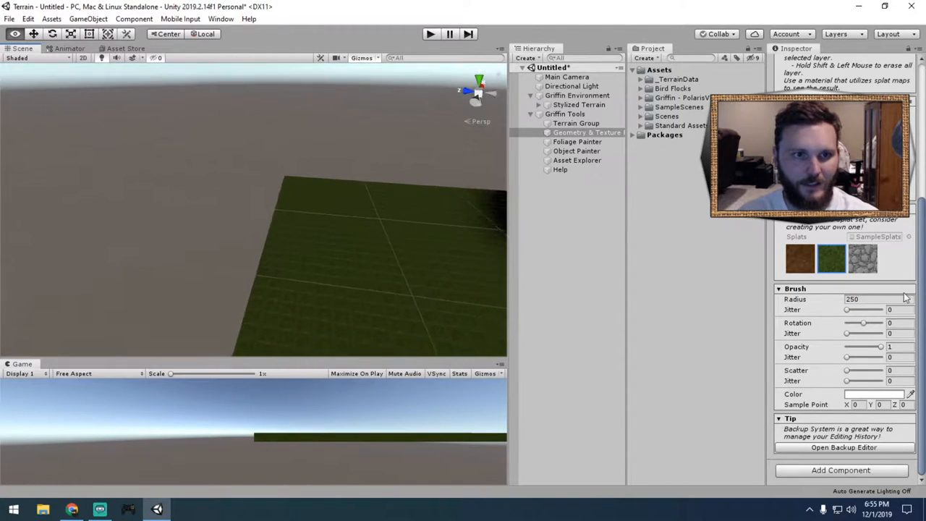
pyautogui.moveTo(289, 253); pyautogui.dragTo(253, 202)
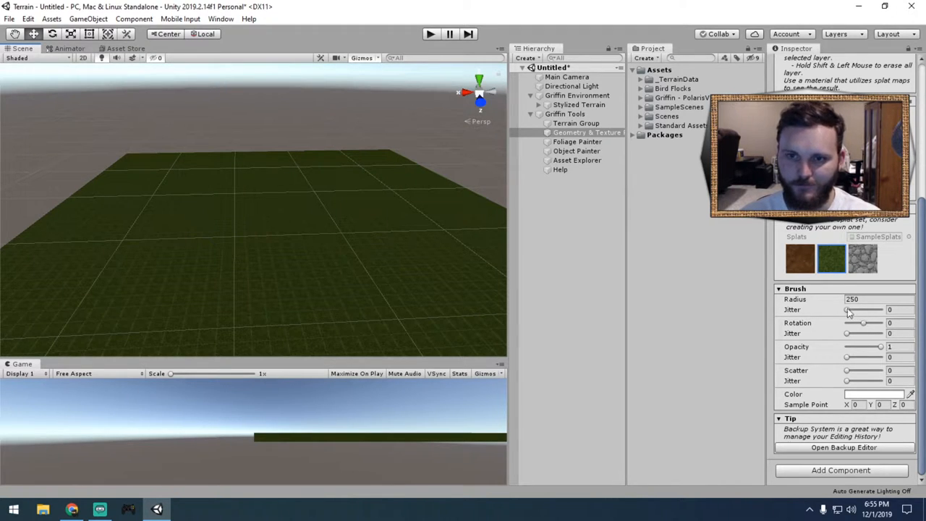
pyautogui.moveTo(857, 311)
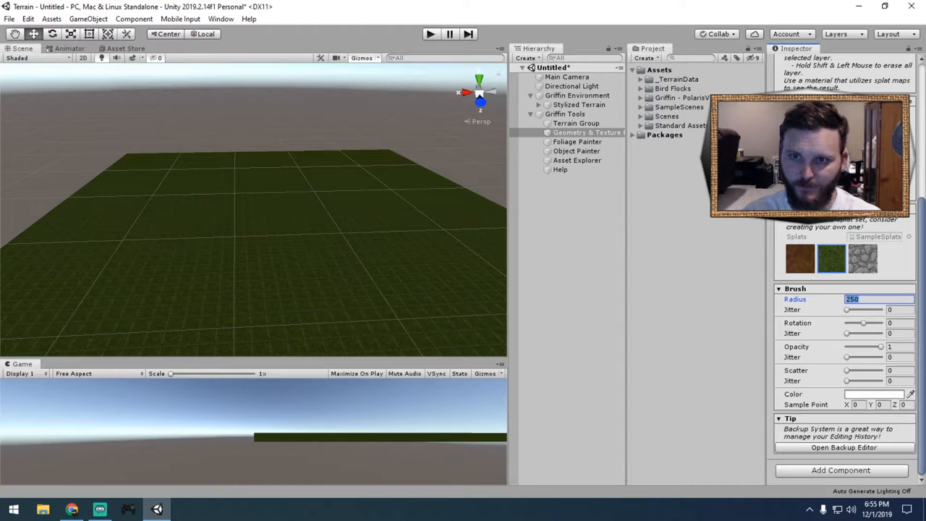
pyautogui.write('10')
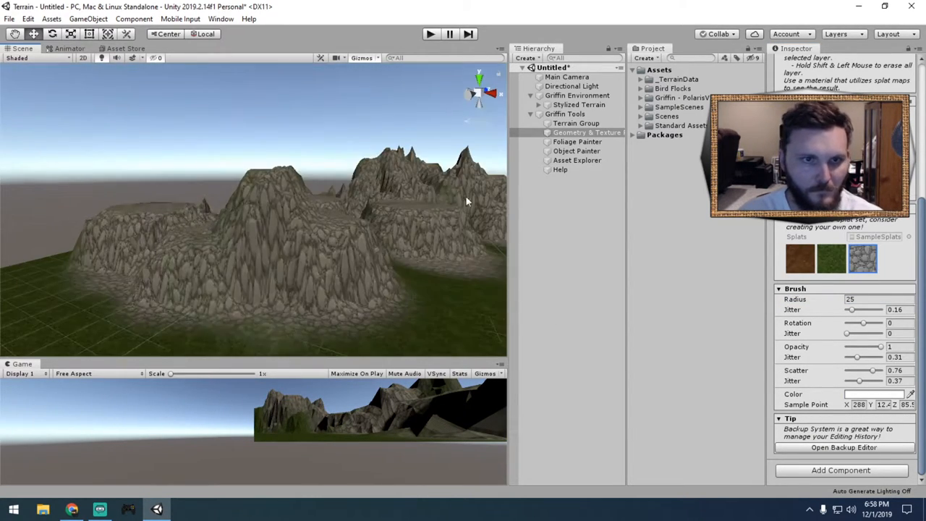
# Play the scene to walk the tree-dotted terrain with the FPS controller, then stop
pyautogui.click(667, 115)
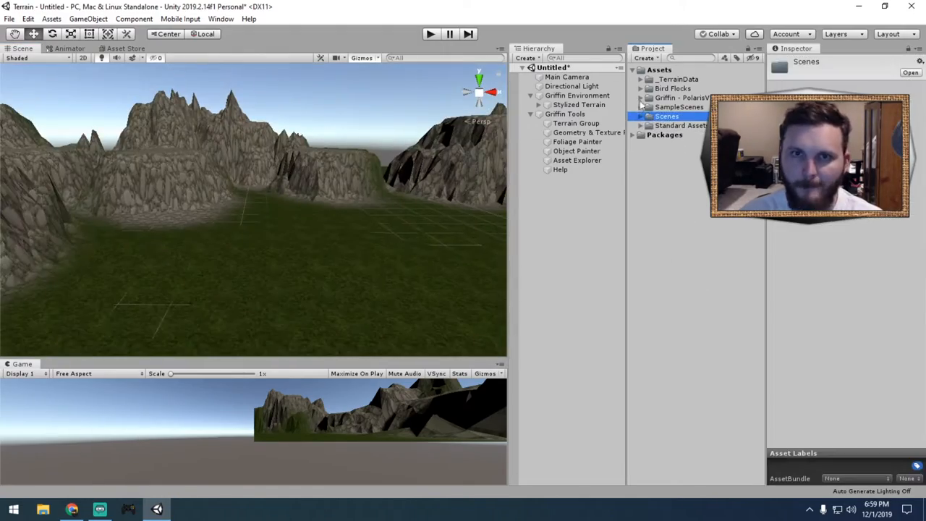
pyautogui.click(430, 34)
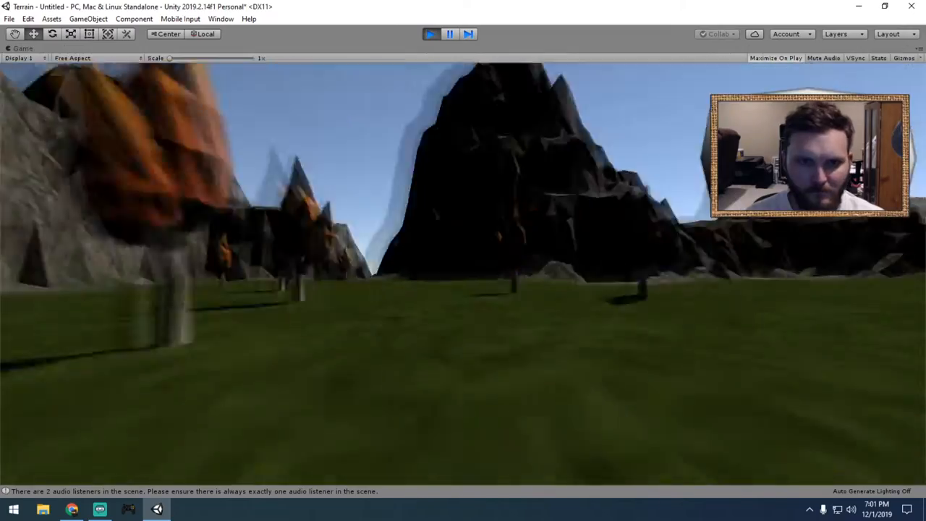
pyautogui.click(222, 18)
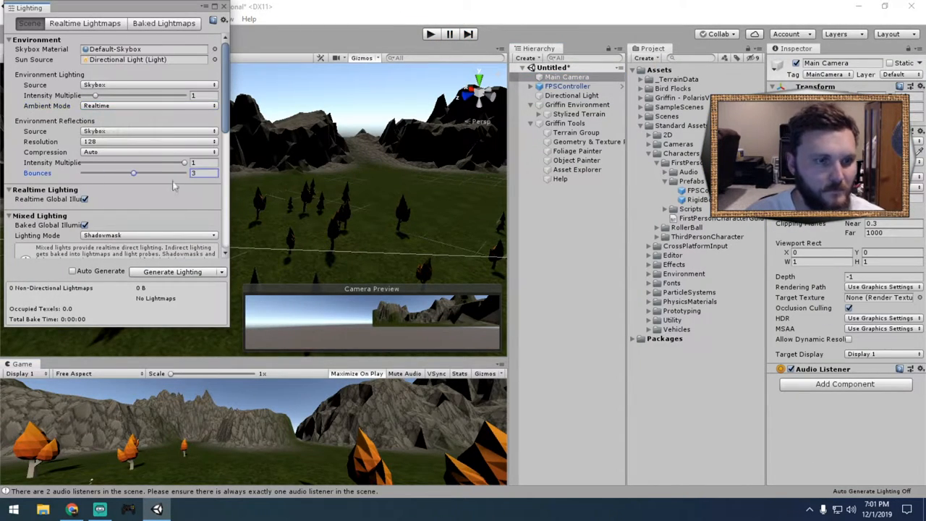
# Brighten the scene's Lighting settings, preview in play mode, then stop
pyautogui.scroll(-3)
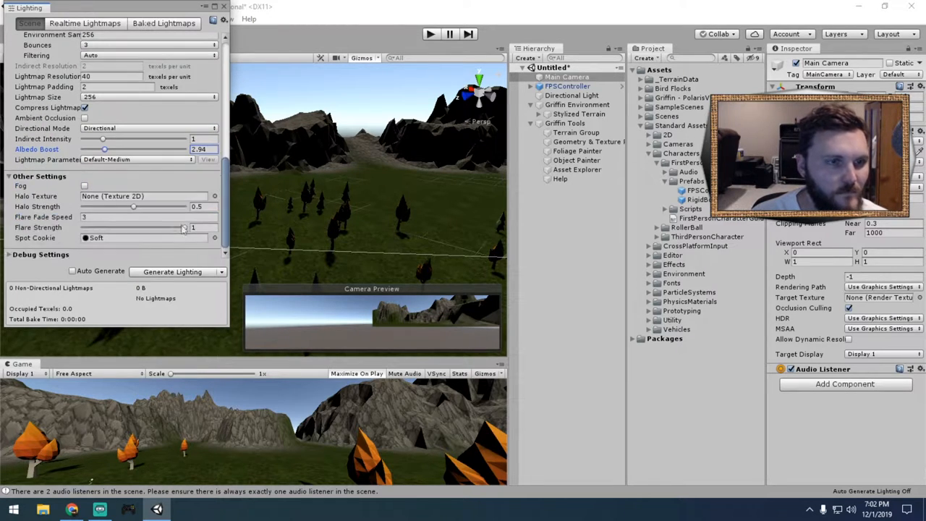
pyautogui.click(84, 150)
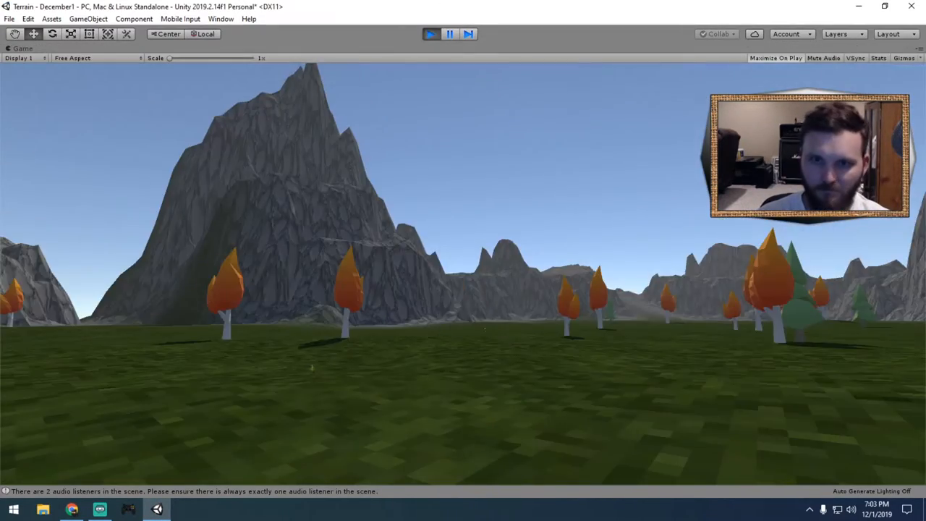
pyautogui.click(431, 34)
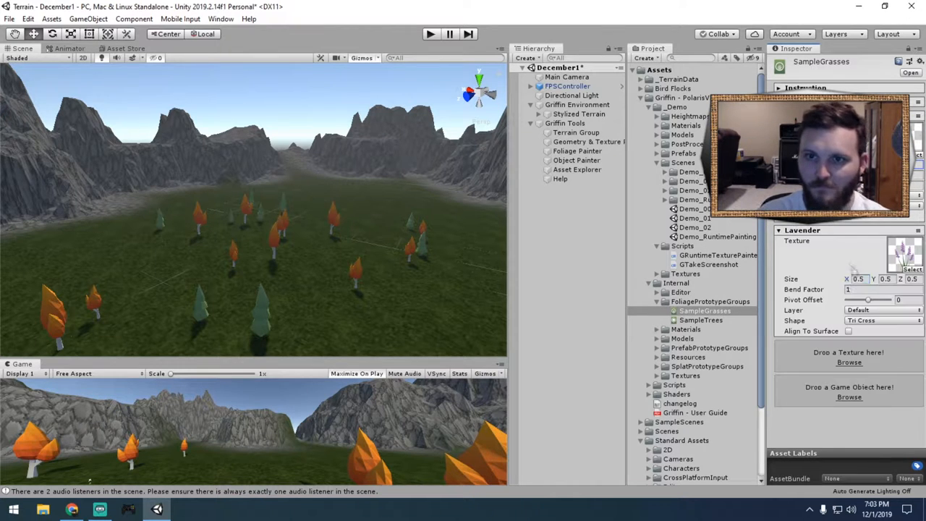
# Select the Foliage Painter to scatter grass and lavender onto the terrain
pyautogui.click(576, 150)
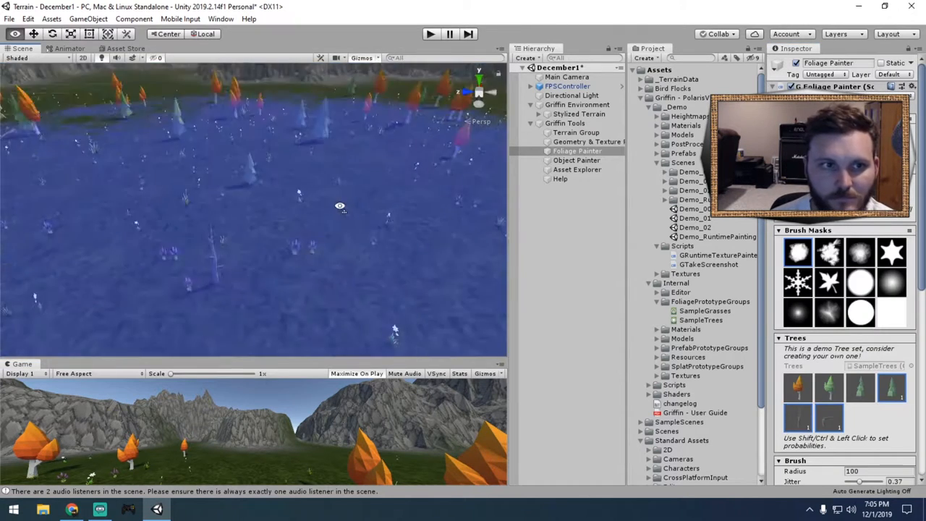
# Go from the Object Painter to the Geometry & Texture Painter
pyautogui.click(576, 160)
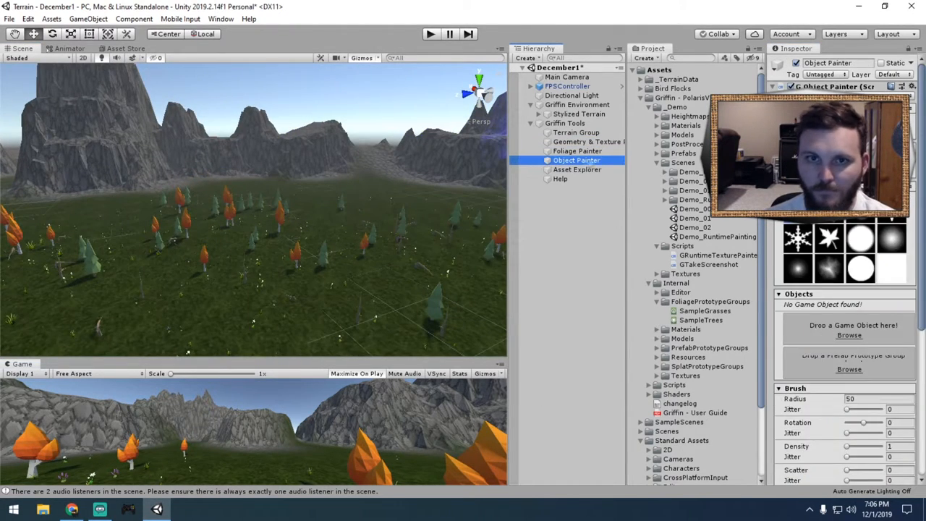
pyautogui.click(588, 141)
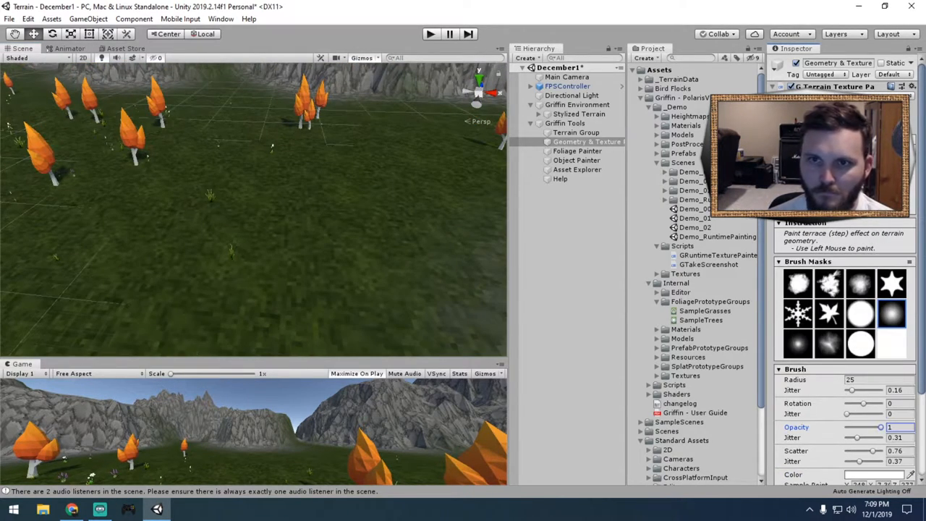
# Explore the flowered valley and mountains in play mode, then stop playing
pyautogui.click(701, 357)
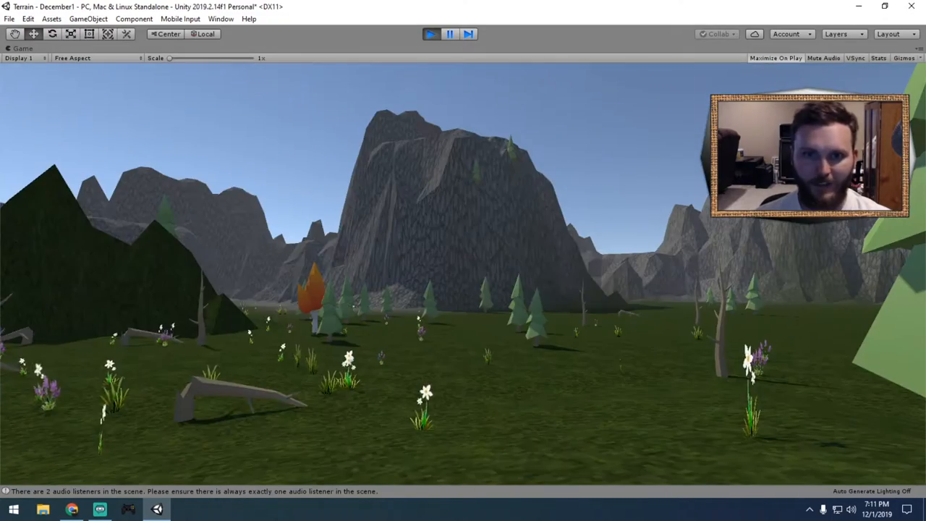
pyautogui.click(431, 34)
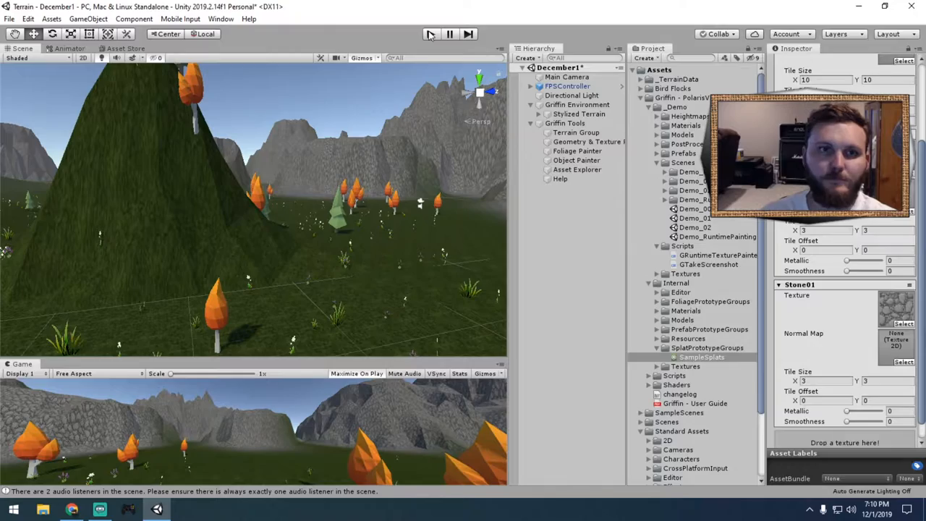